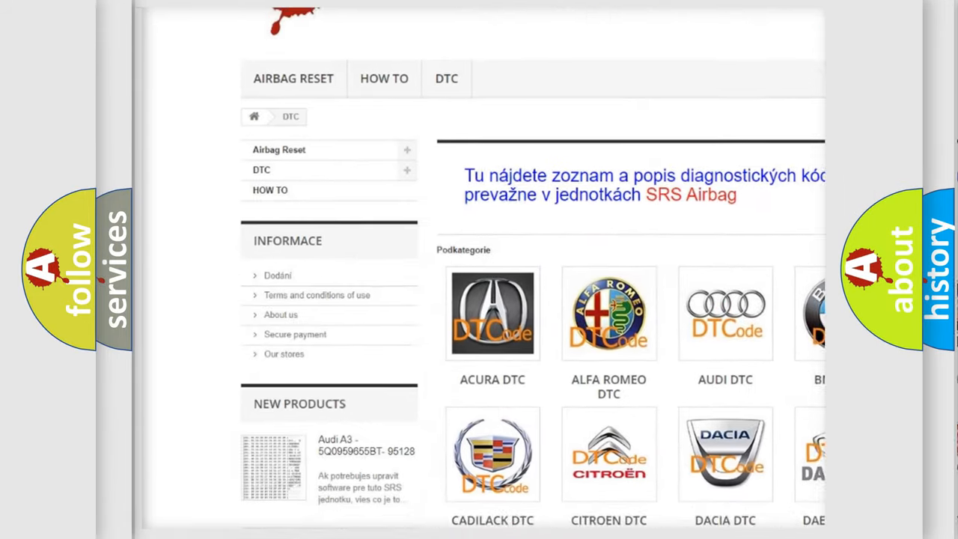
pyautogui.scroll(-3)
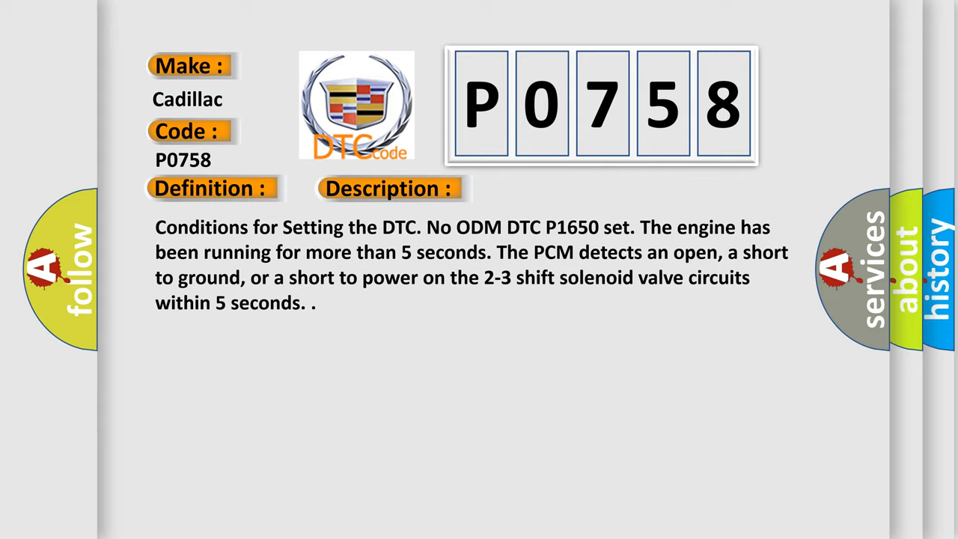
pyautogui.click(551, 188)
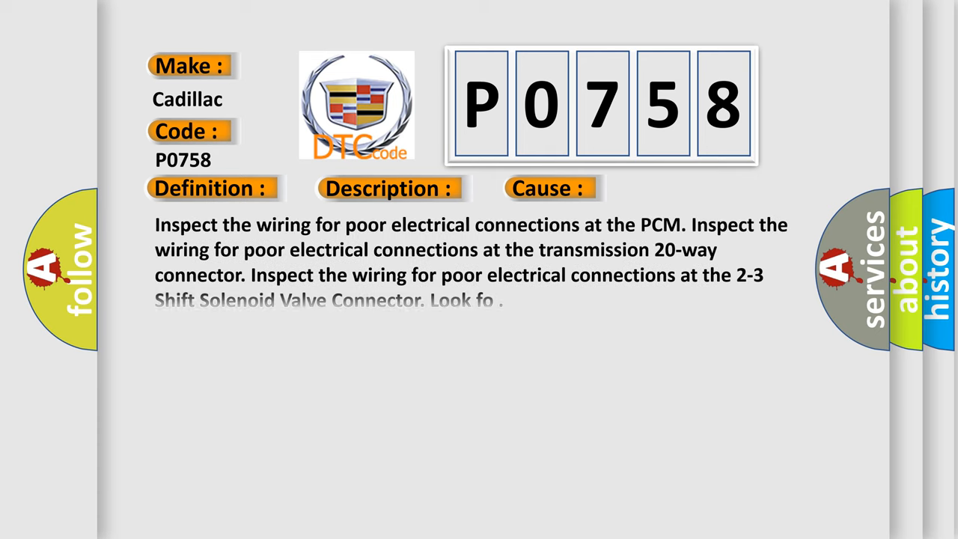